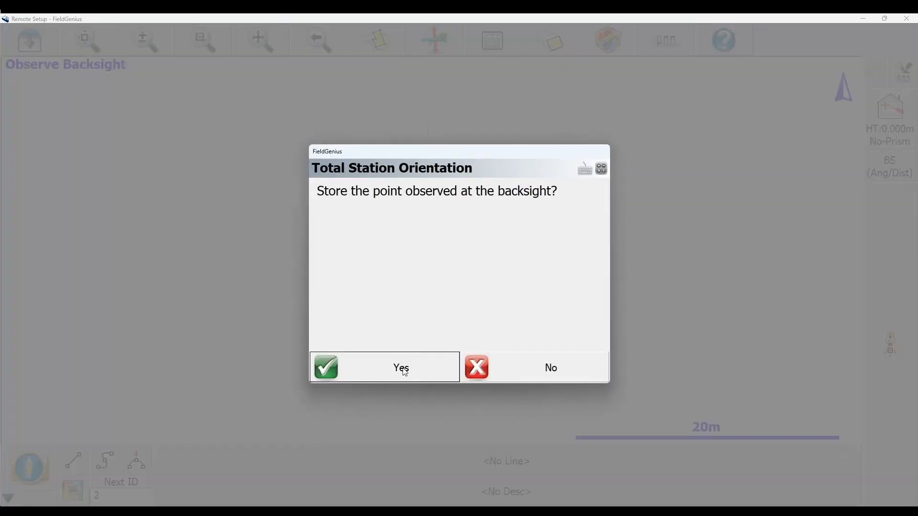
# Step: Store the observed backsight as point 3 alongside points 1 and 2
pyautogui.click(402, 367)
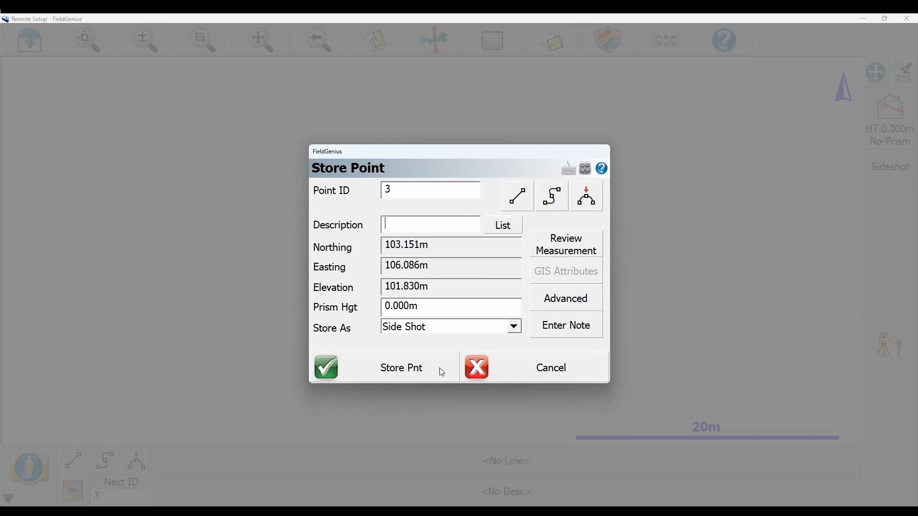
pyautogui.click(326, 367)
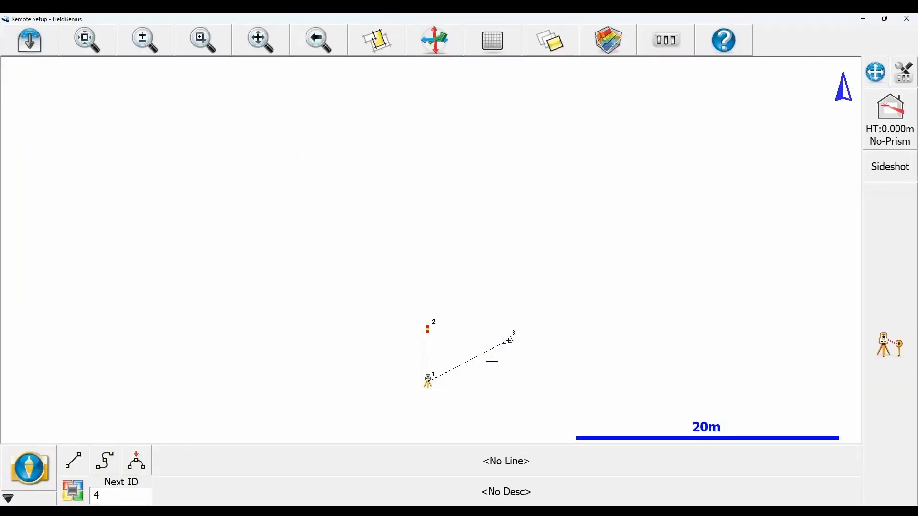
pyautogui.moveTo(40, 464)
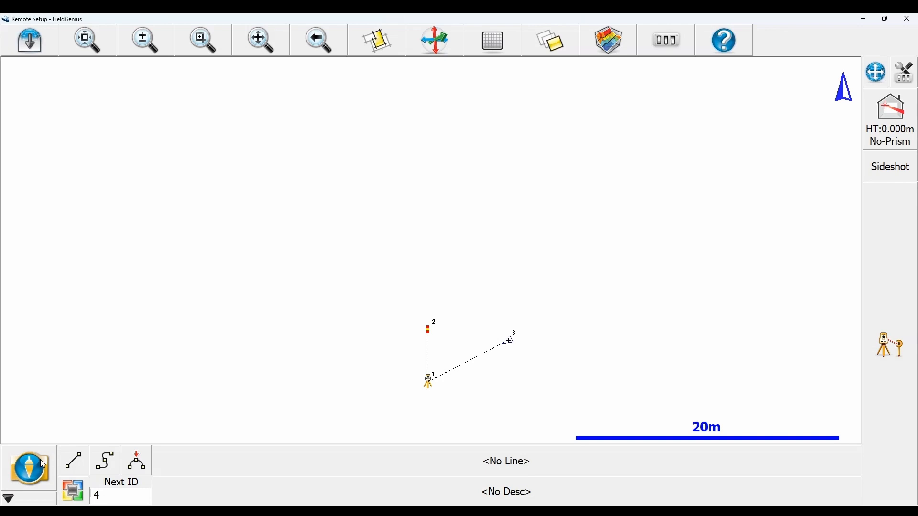
# Step: Reach the Calculations tools from the main project menu
pyautogui.click(29, 469)
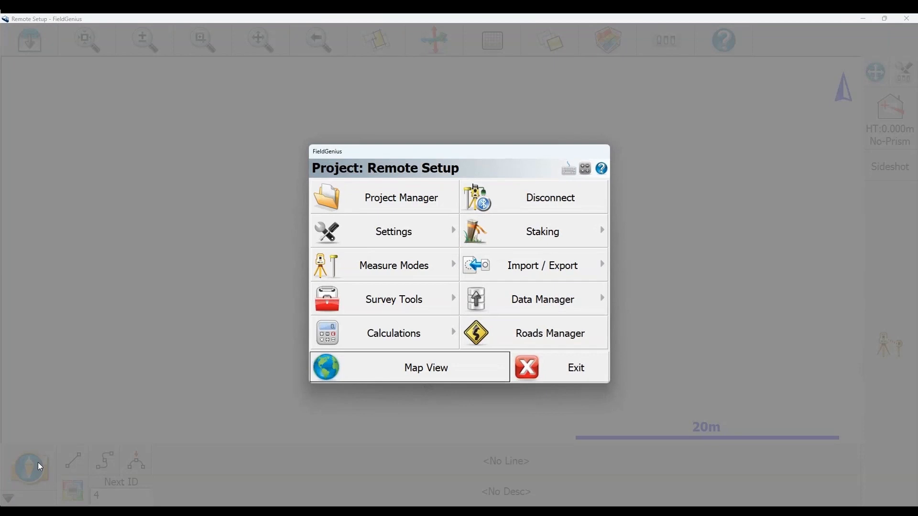
pyautogui.click(394, 333)
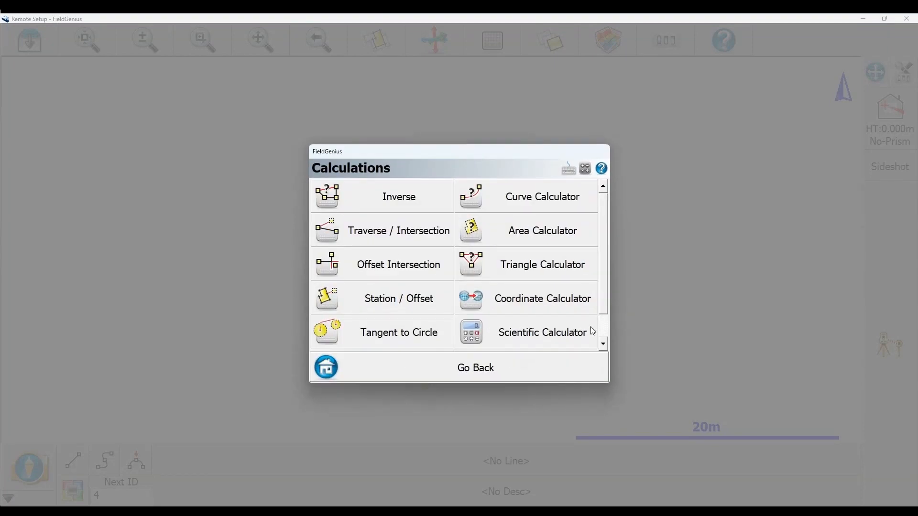
# Step: Define a Rotate/Translate/Scale with base point 1, direction difference from 2..3, ready to adjust points
pyautogui.scroll(-3)
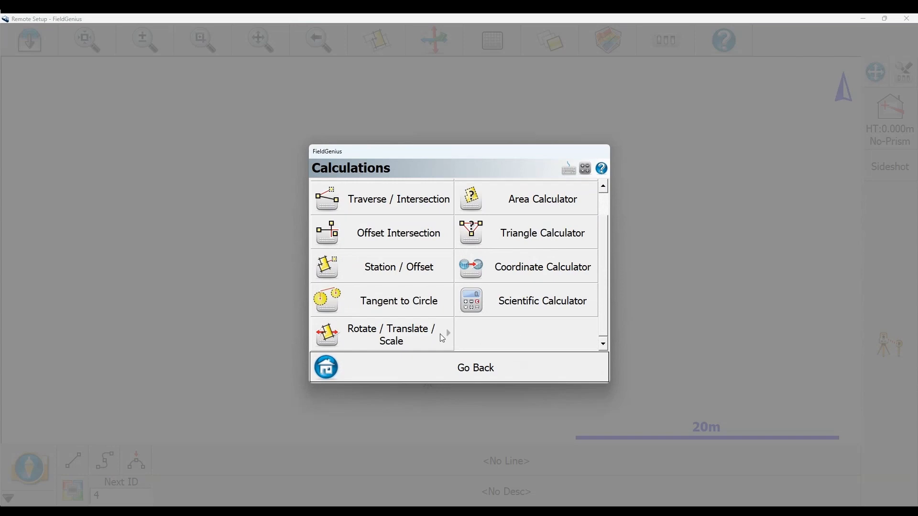
pyautogui.click(390, 334)
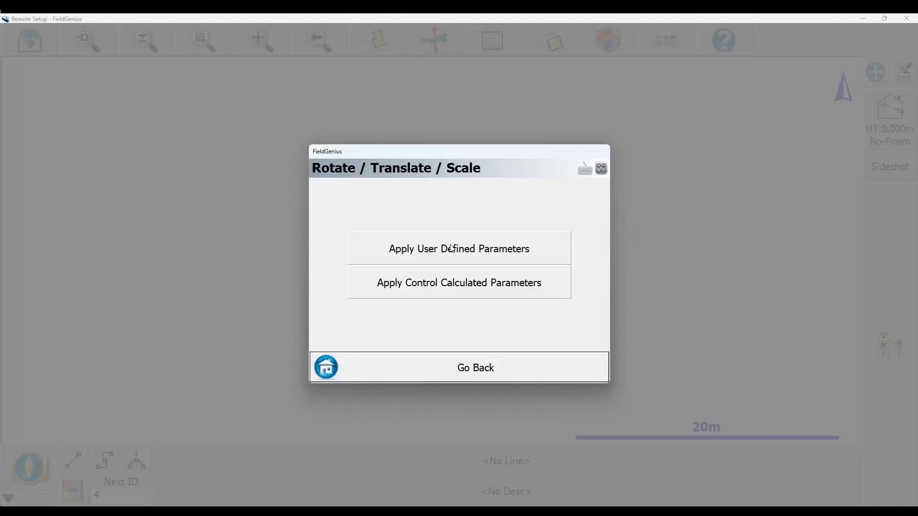
pyautogui.click(459, 248)
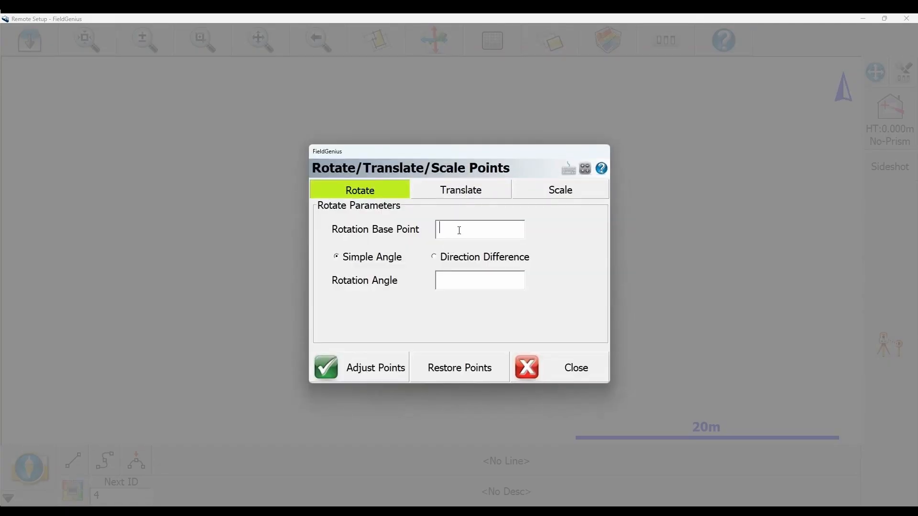
pyautogui.write('1')
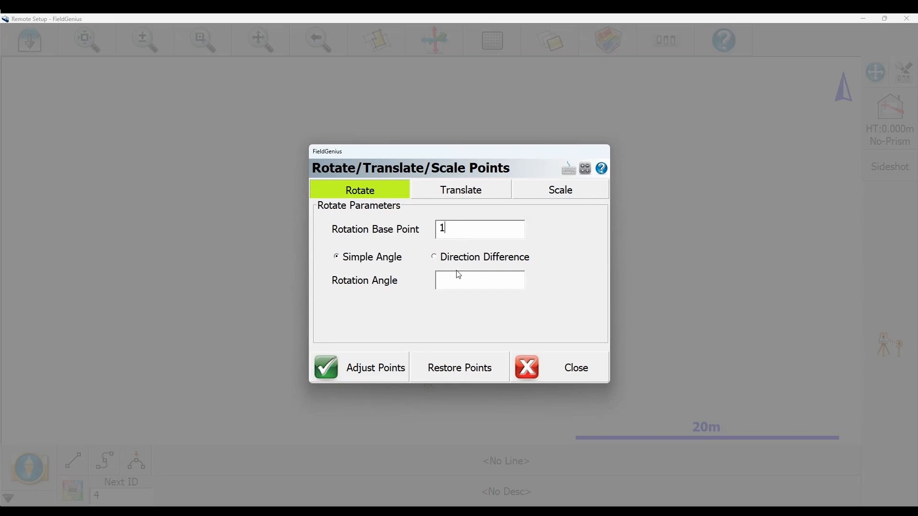
pyautogui.click(434, 257)
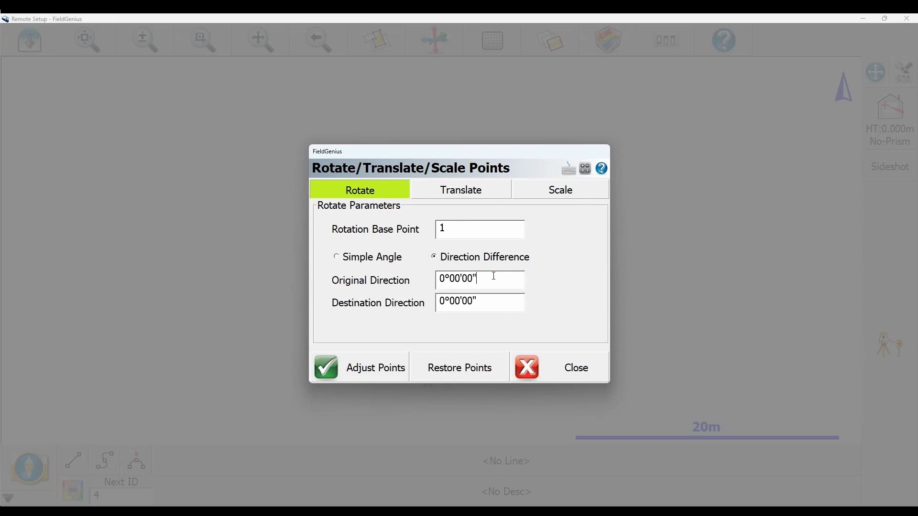
pyautogui.write('2..3')
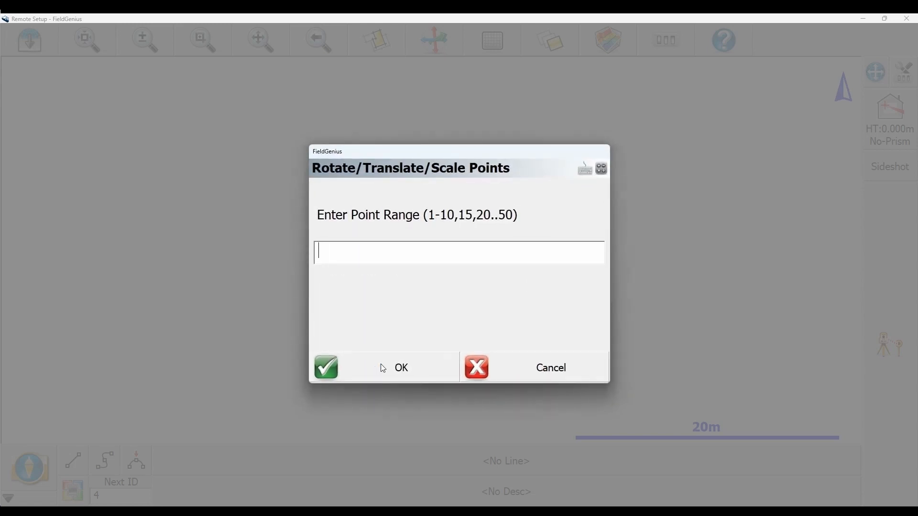
# Step: Rotate point range 1-3, acknowledge 3 points processed, and continue to re-occupy the instrument
pyautogui.write('1-3')
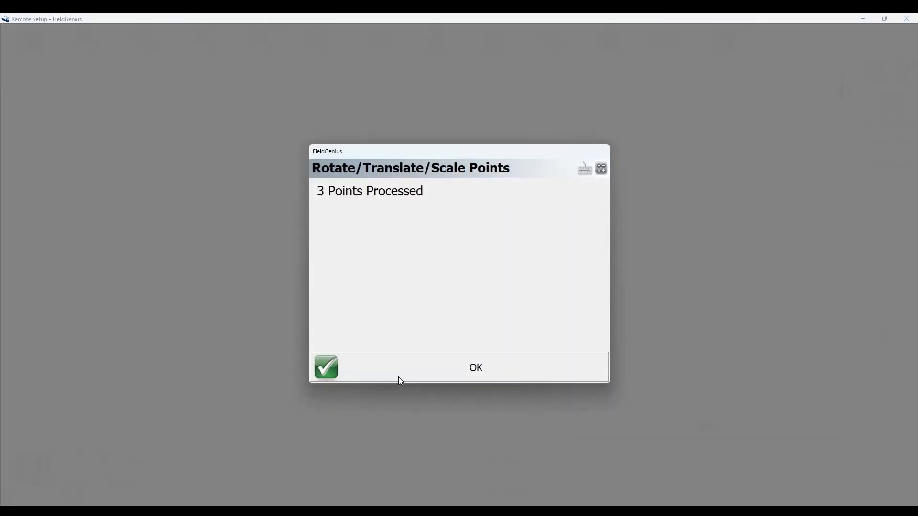
pyautogui.click(475, 367)
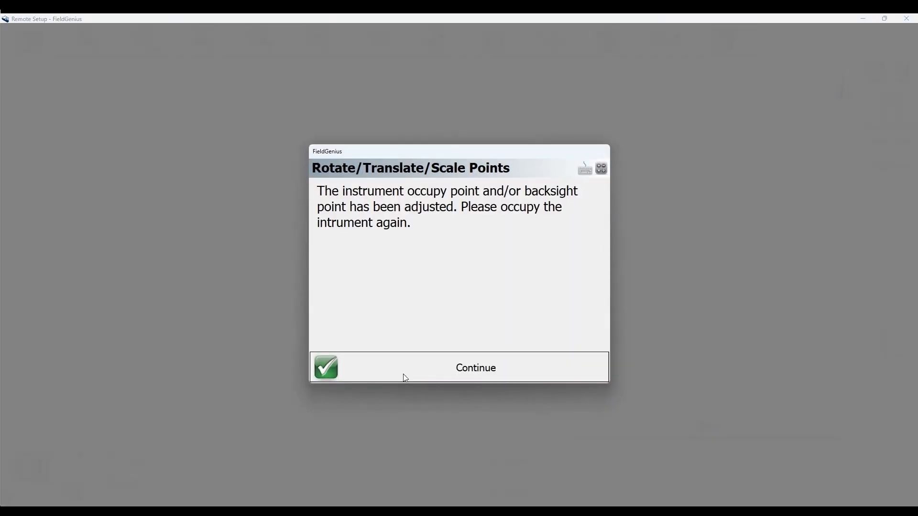
pyautogui.click(476, 367)
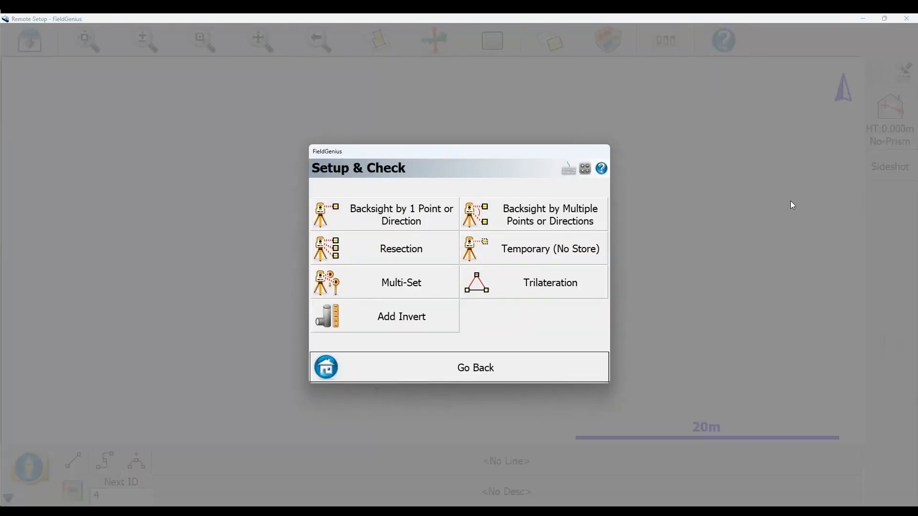
# Step: Re-occupy with a single backsight: instrument height 1.5, backsight point 3, and measure it
pyautogui.click(401, 215)
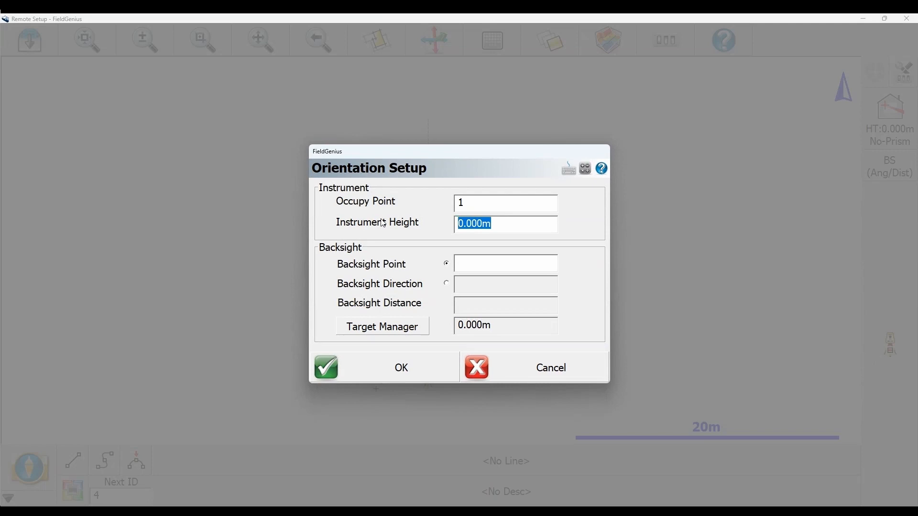
pyautogui.write('1.5')
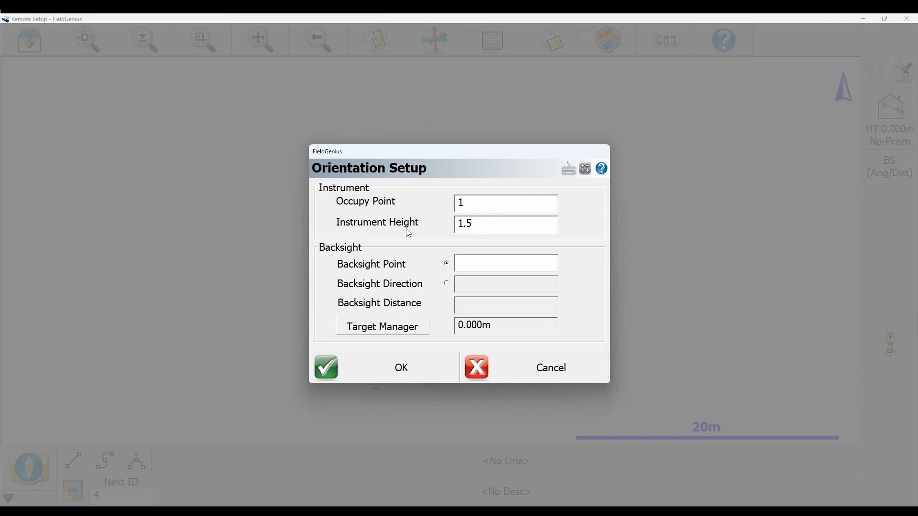
pyautogui.write('3')
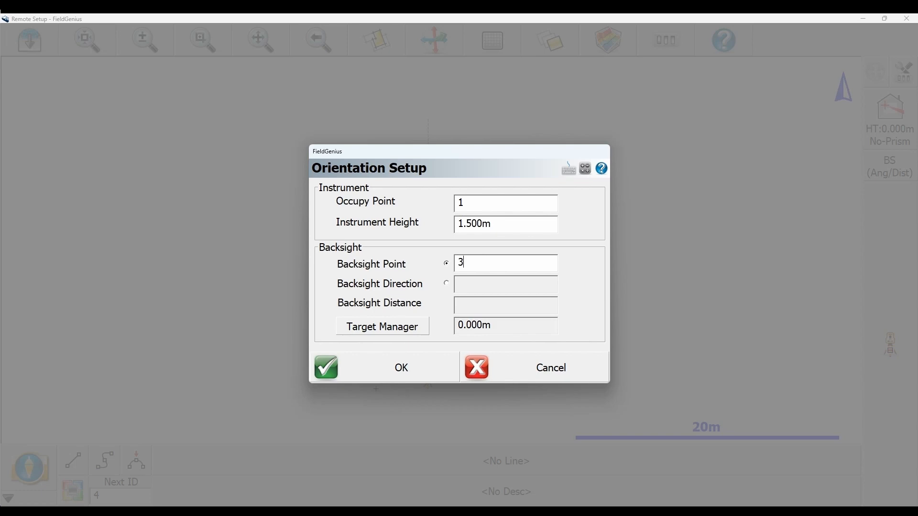
pyautogui.click(402, 368)
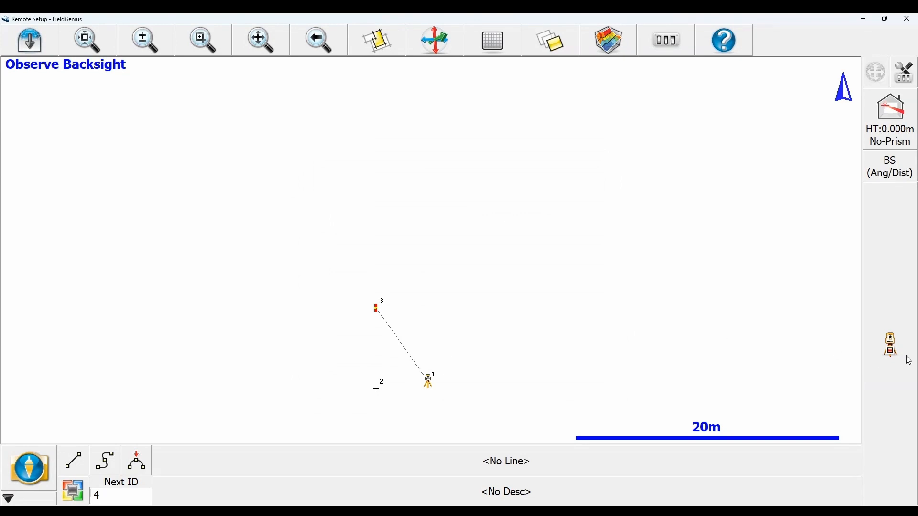
pyautogui.click(889, 167)
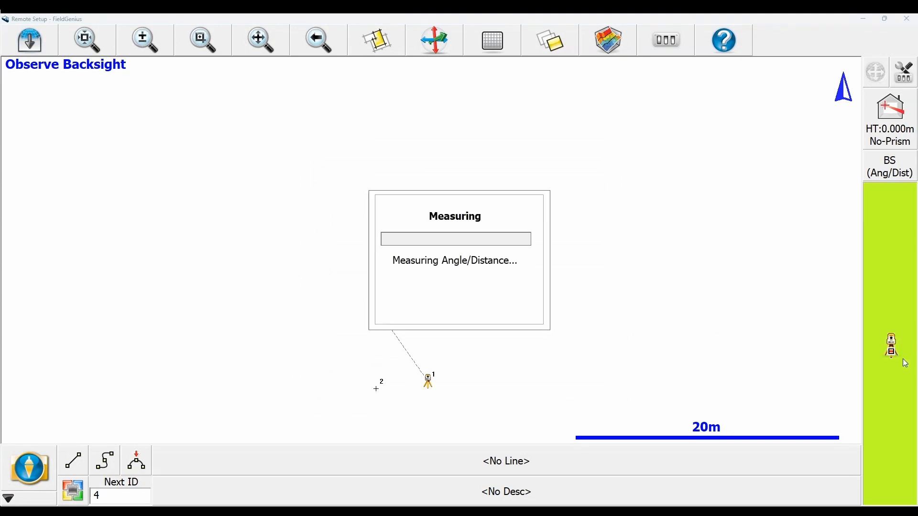